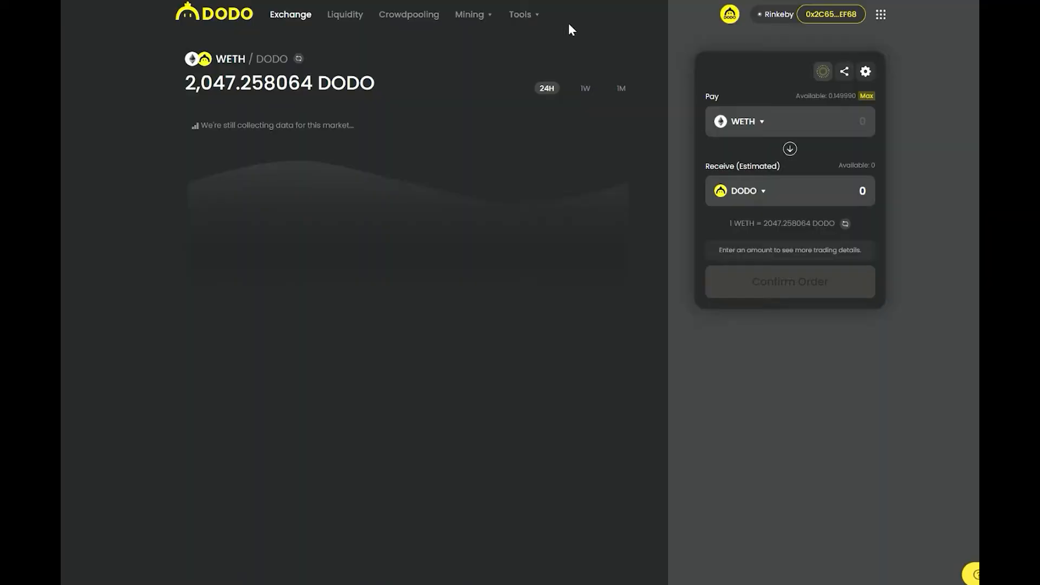
Go to the Create Mining page through the Tools menu.
left_click(520, 14)
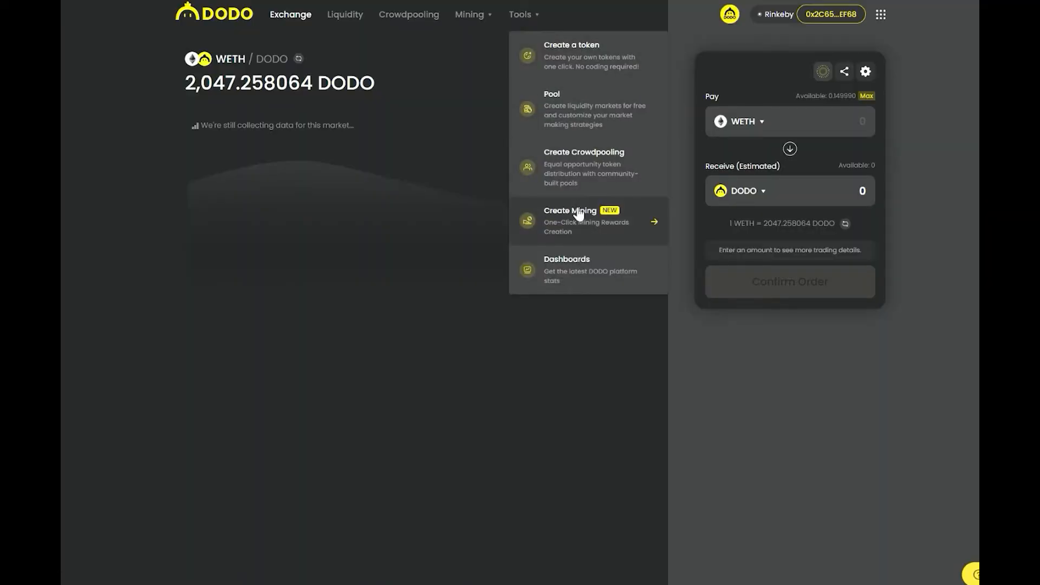
left_click(570, 221)
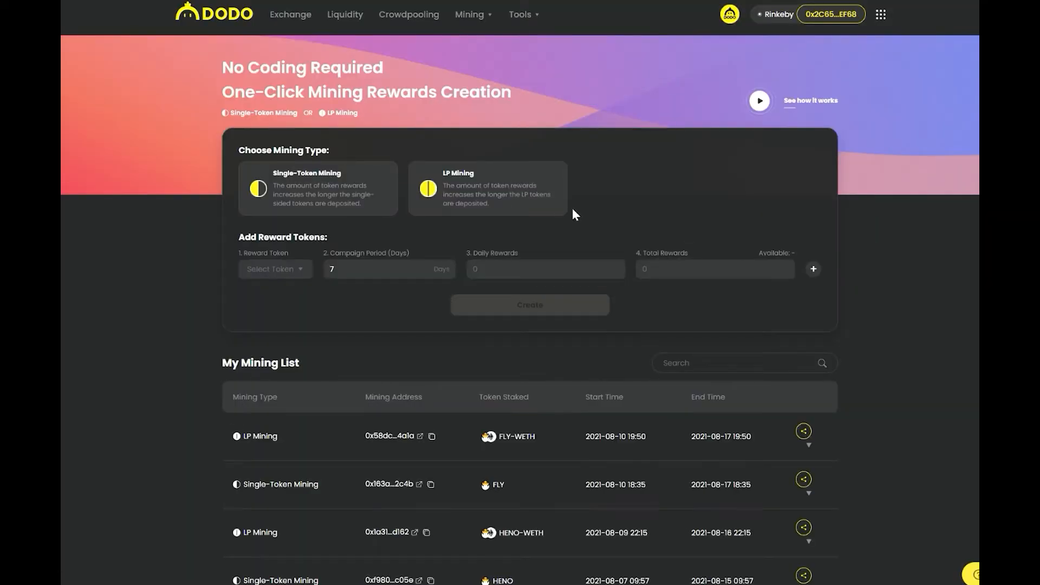
Choose Single-Token Mining with DMEN as deposit and reward token, starting 08/11/2021 14:01.
left_click(317, 188)
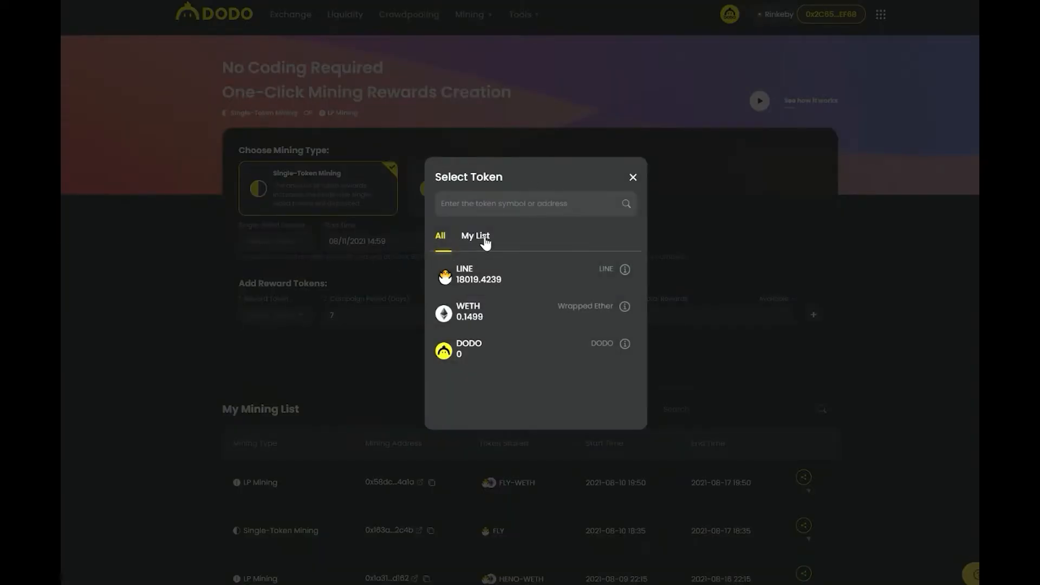
left_click(476, 236)
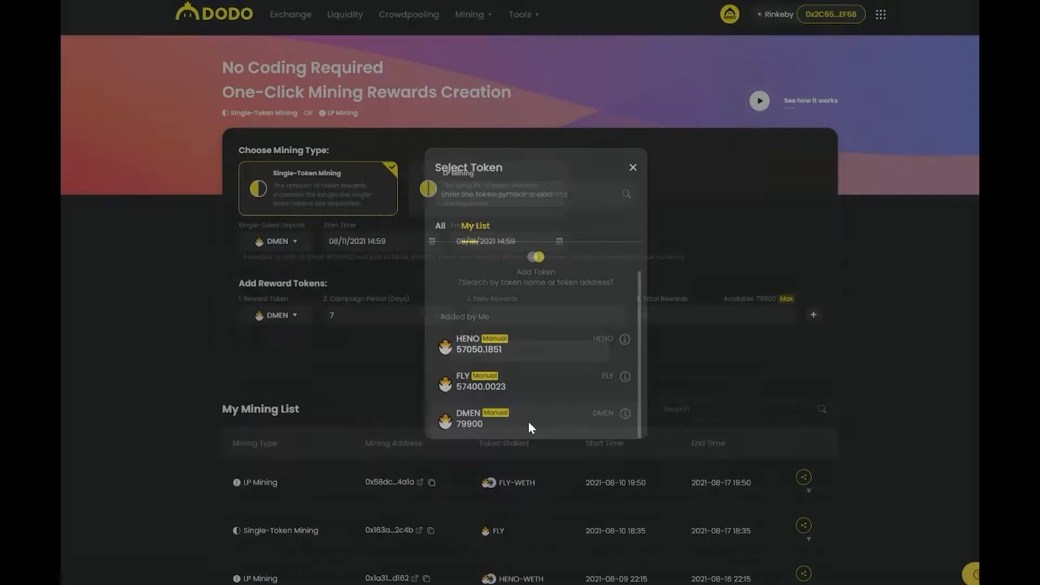
left_click(632, 167)
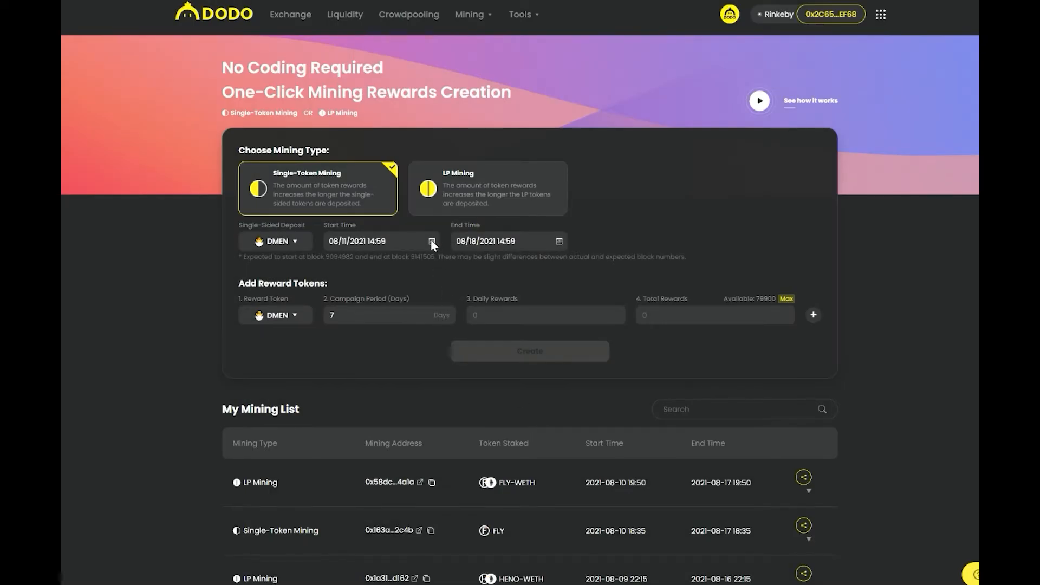
left_click(431, 240)
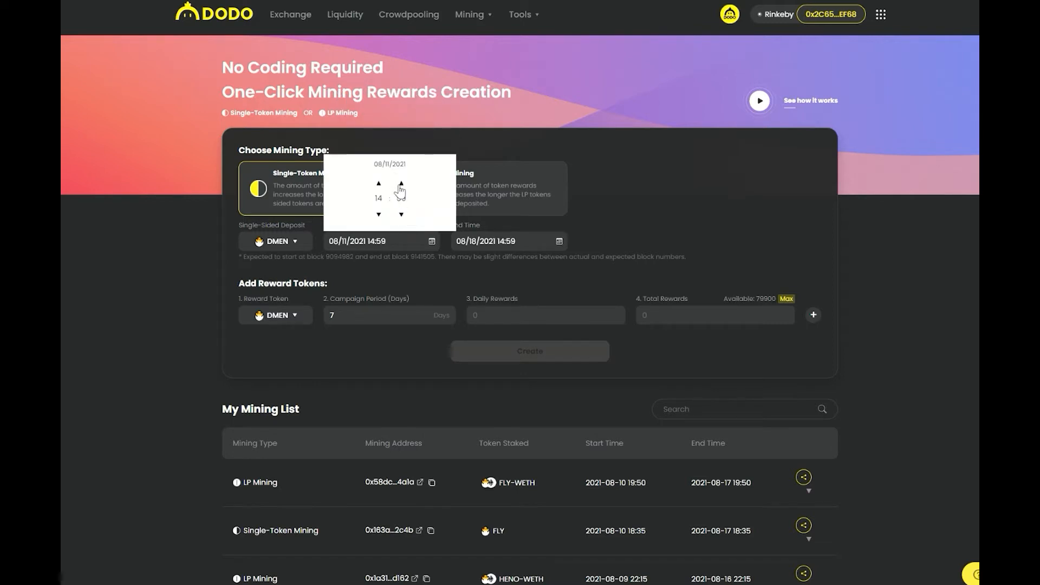
left_click(401, 184)
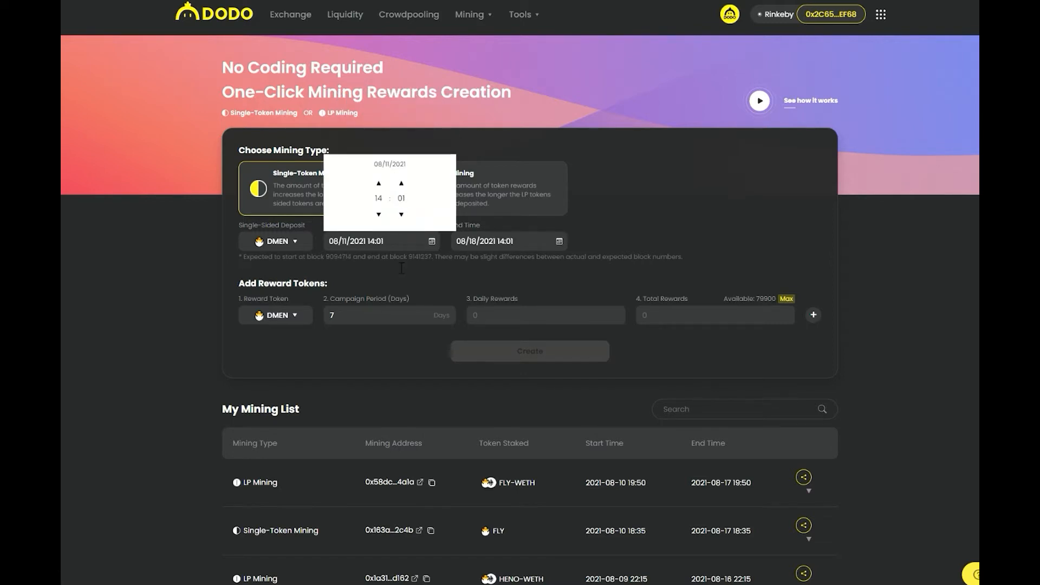
left_click(544, 314)
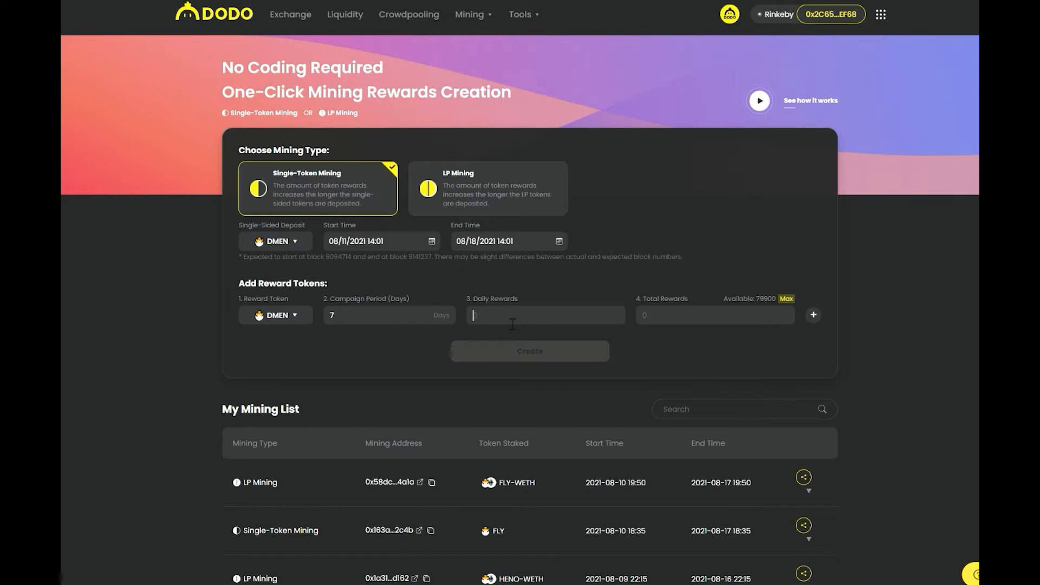
Enter 100 daily DMEN rewards and create the campaign.
type("100")
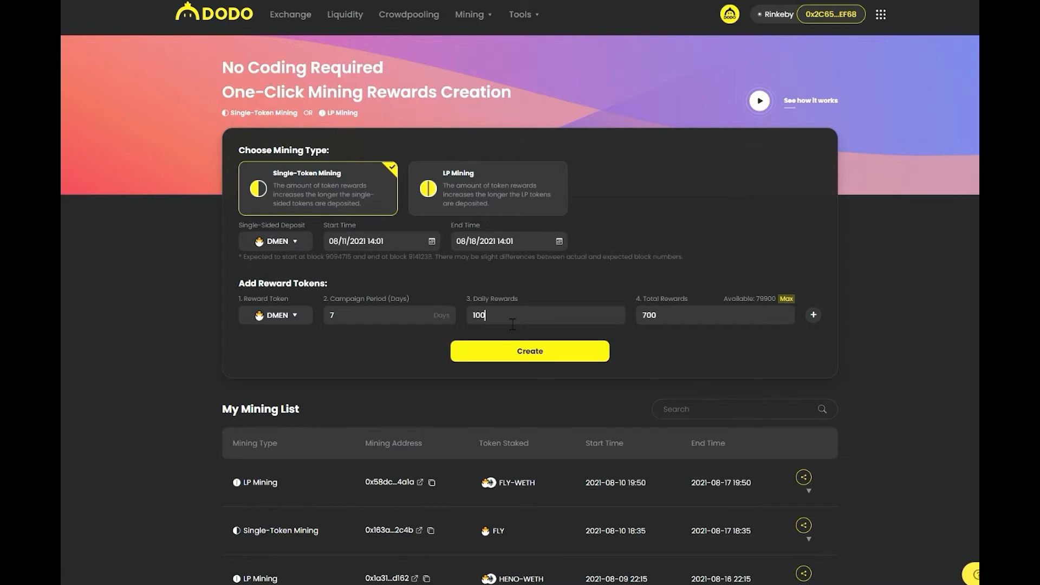
left_click(529, 351)
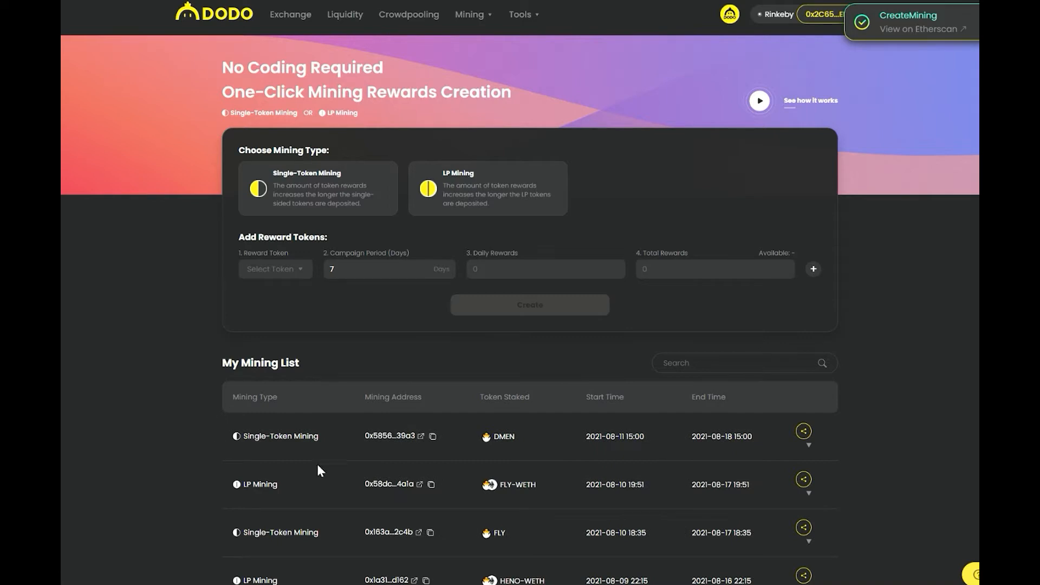
mouse_move(364, 417)
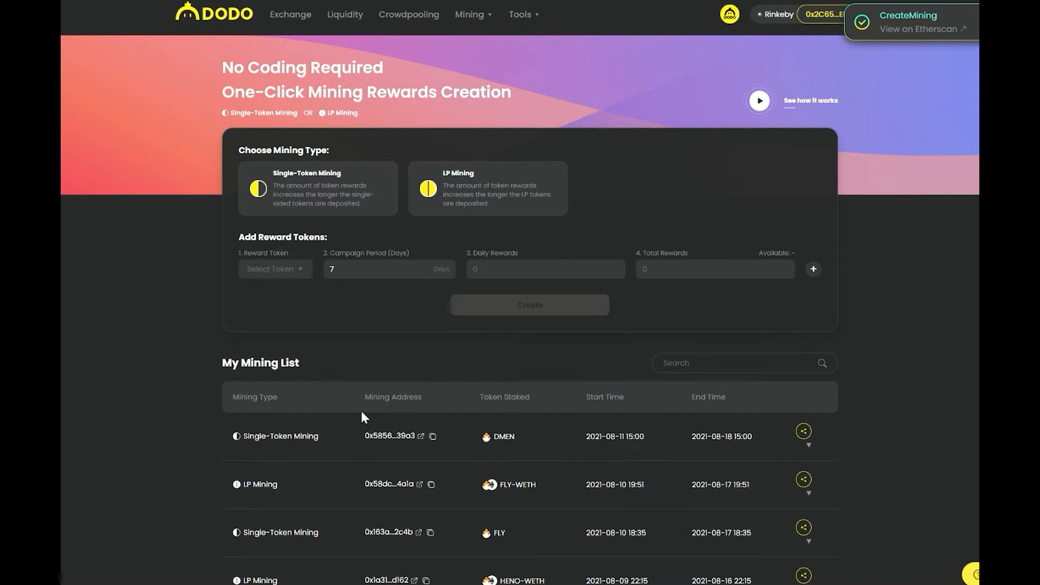
Share the new DMEN campaign and copy its link.
left_click(803, 432)
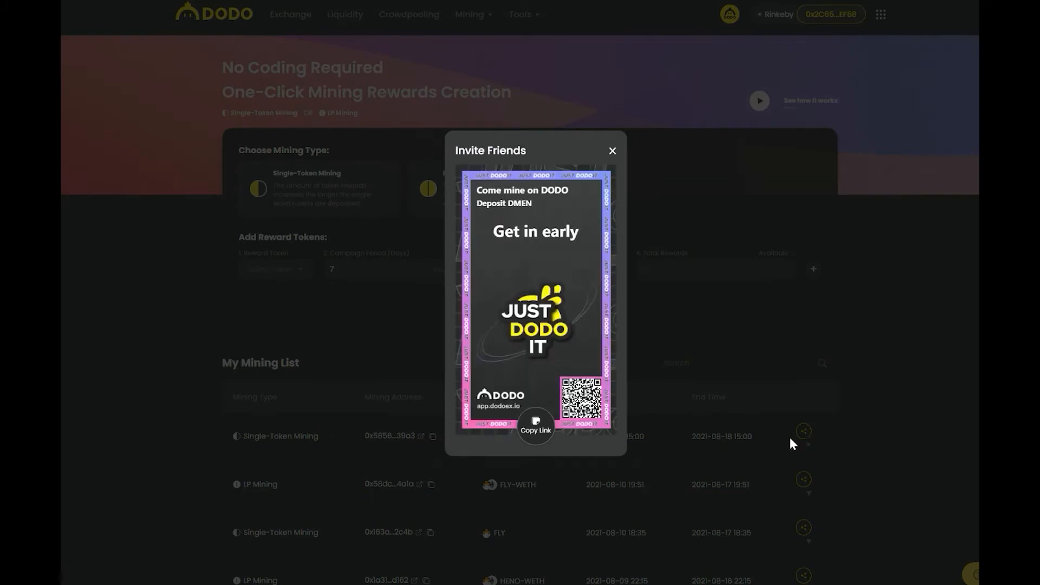
left_click(535, 426)
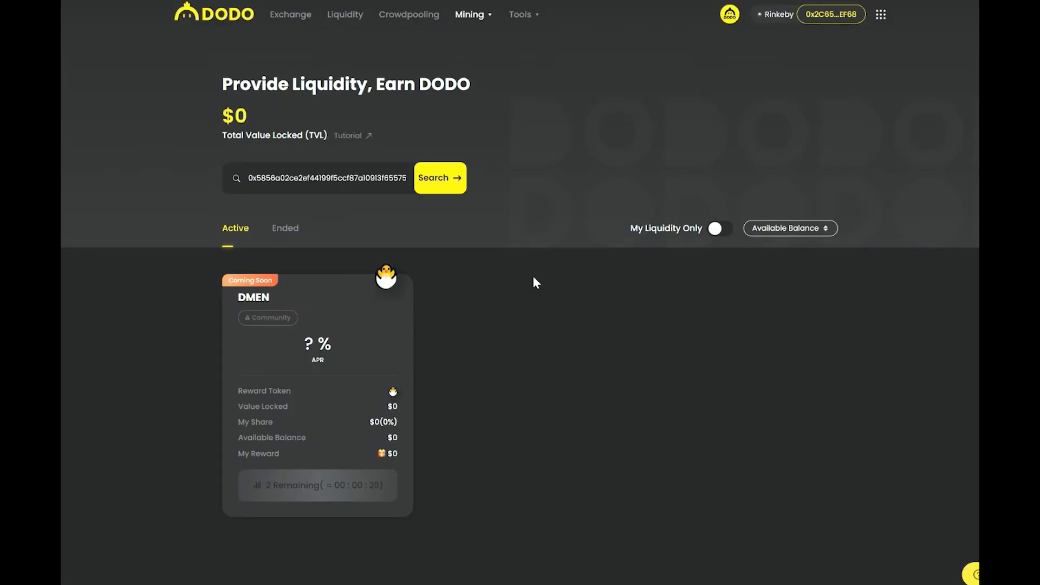
mouse_move(512, 365)
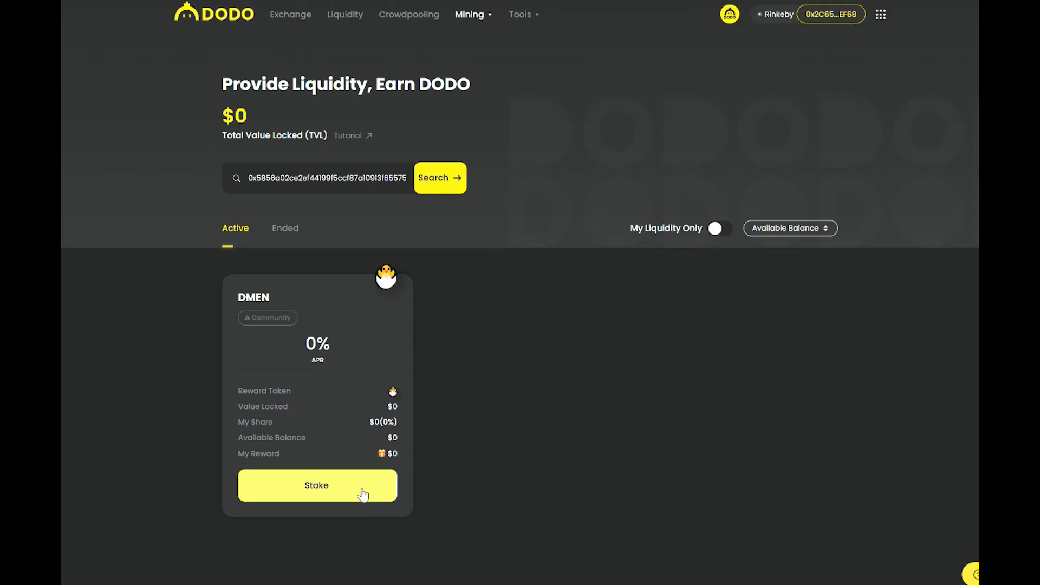
Stake 100 DMEN in the new pool, then close the staking panel.
left_click(316, 485)
type("1")
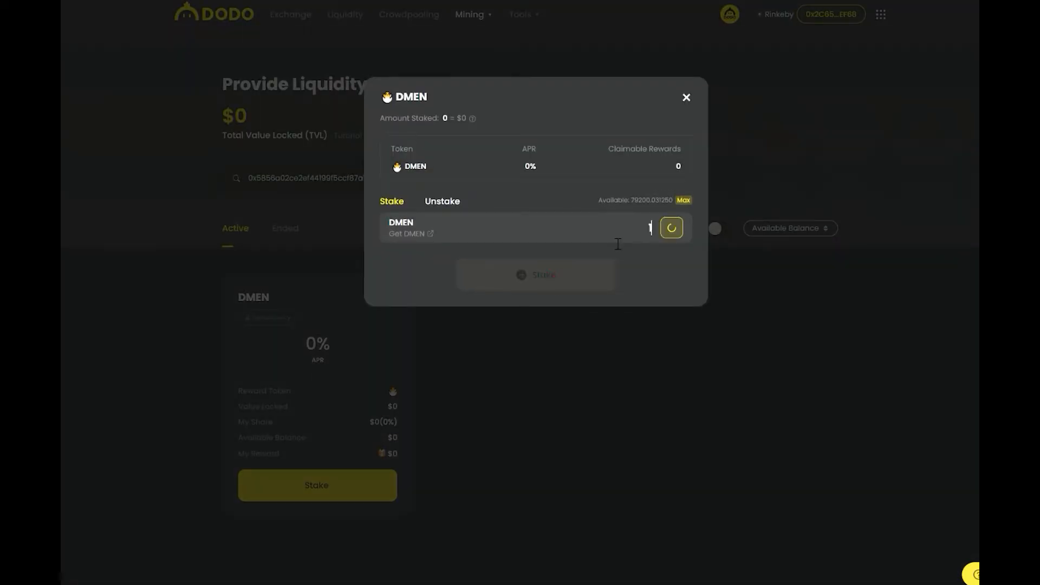
left_click(658, 228)
type("100")
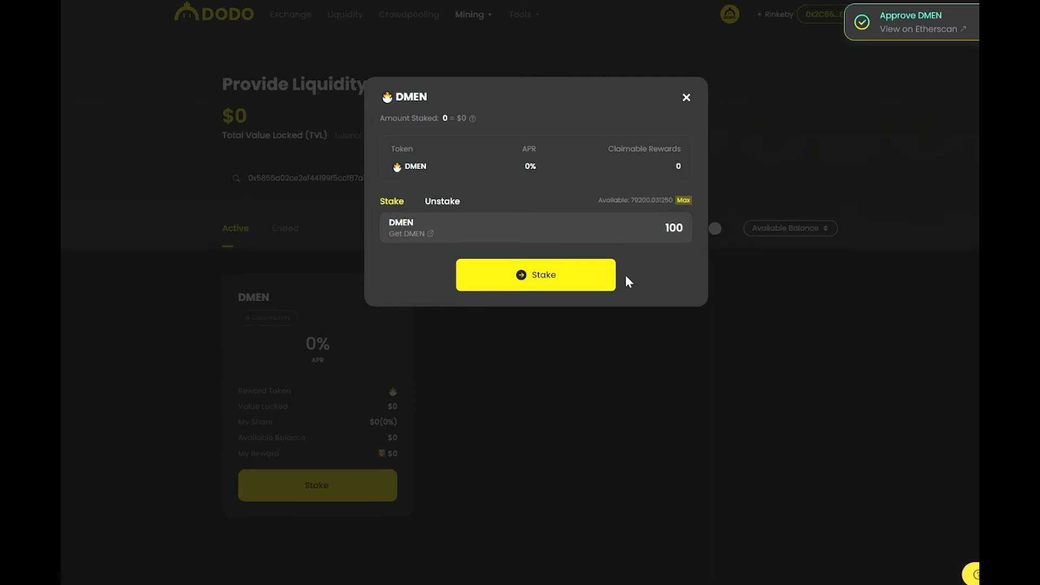
mouse_move(801, 226)
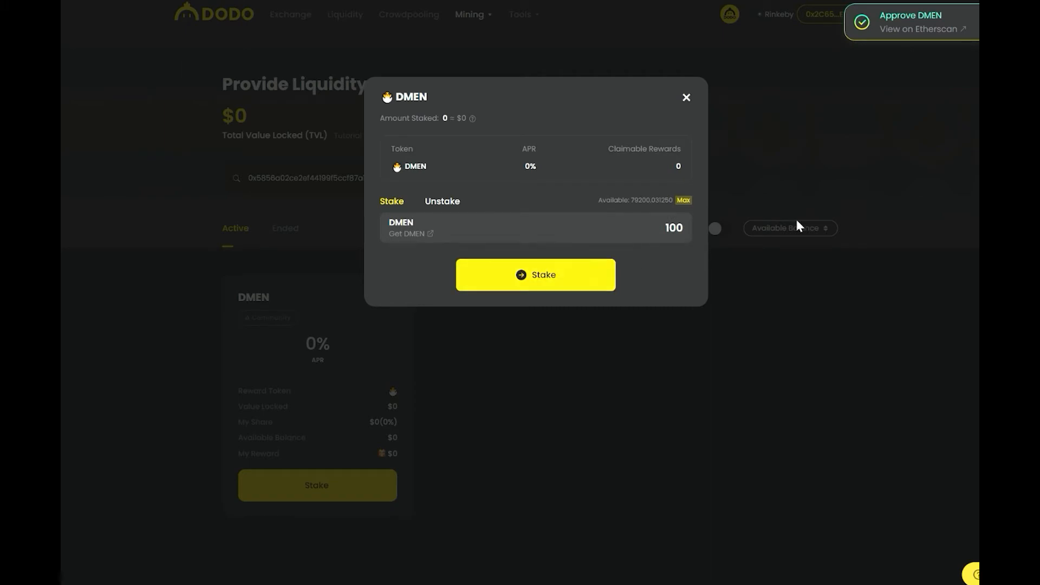
left_click(536, 275)
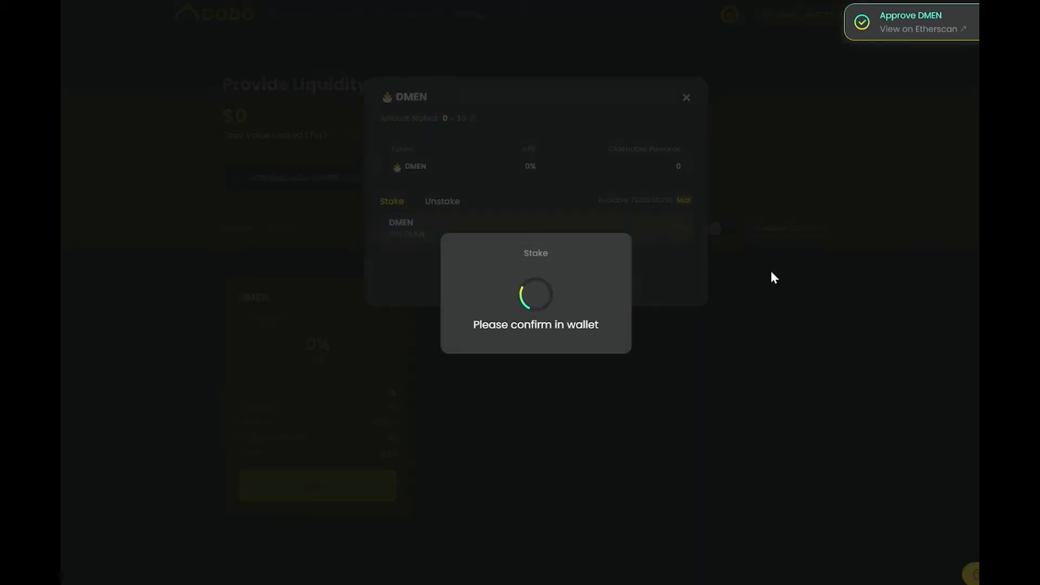
mouse_move(977, 336)
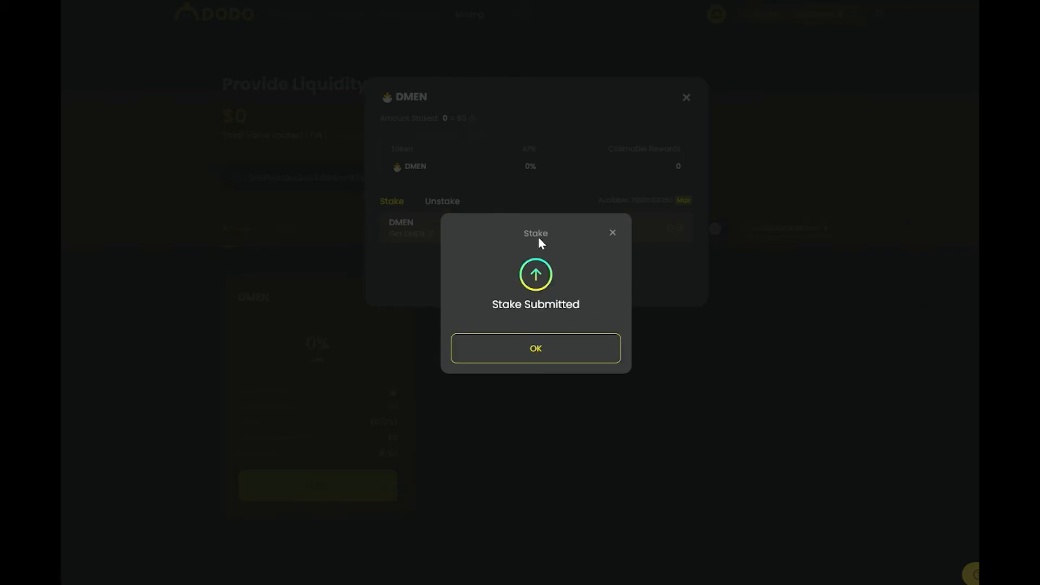
left_click(535, 349)
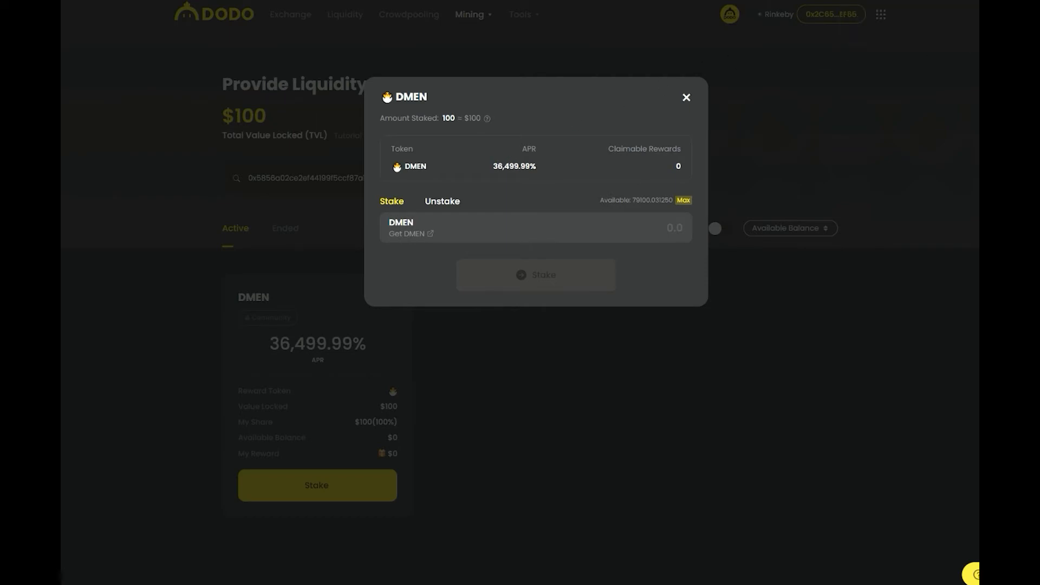
mouse_move(496, 118)
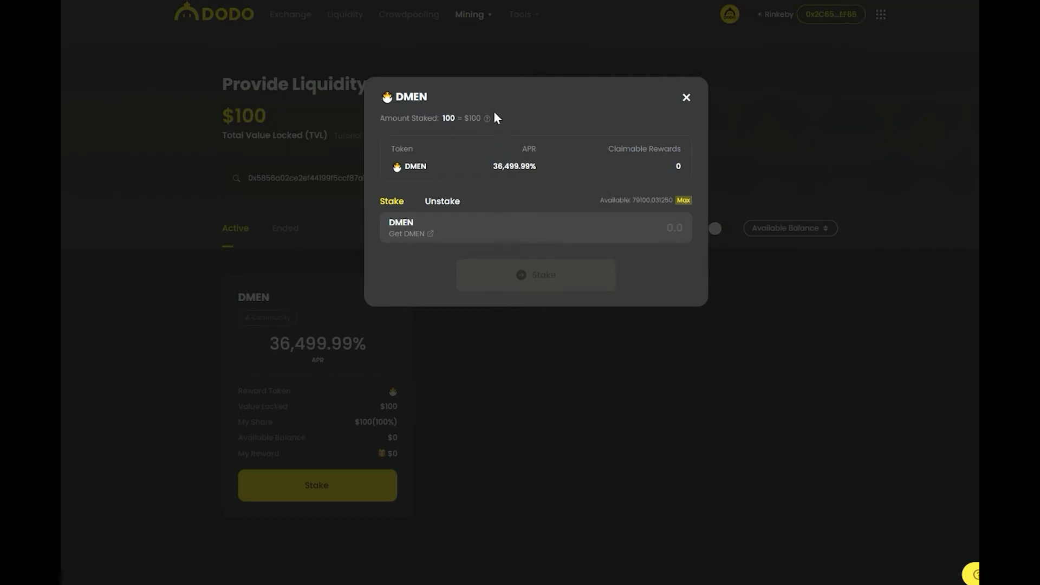
mouse_move(680, 98)
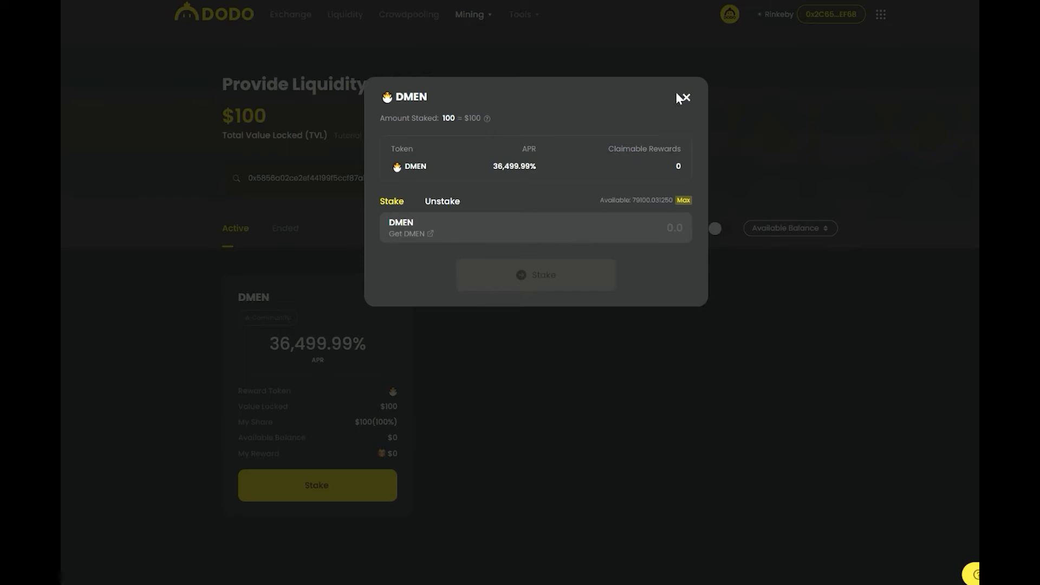
left_click(683, 97)
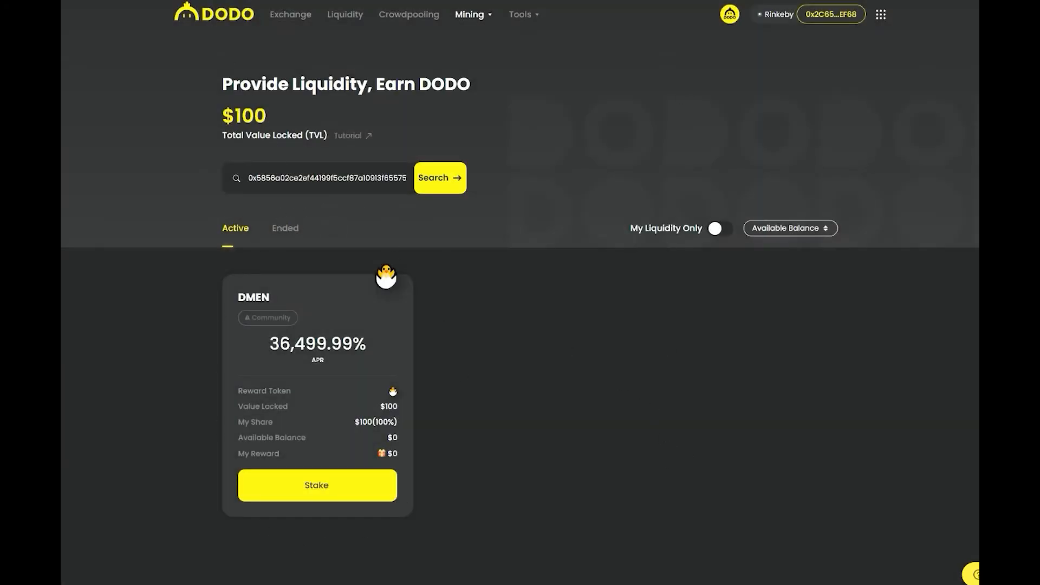
Start an LP mining campaign for DMEN/WETH using existing pool 0x8148…9331.
left_click(469, 14)
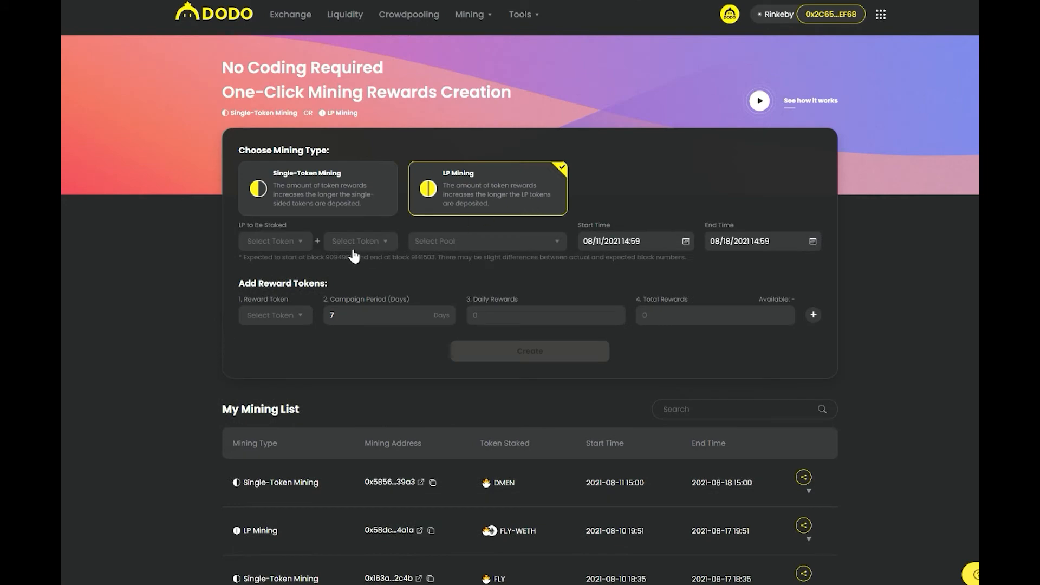
left_click(271, 241)
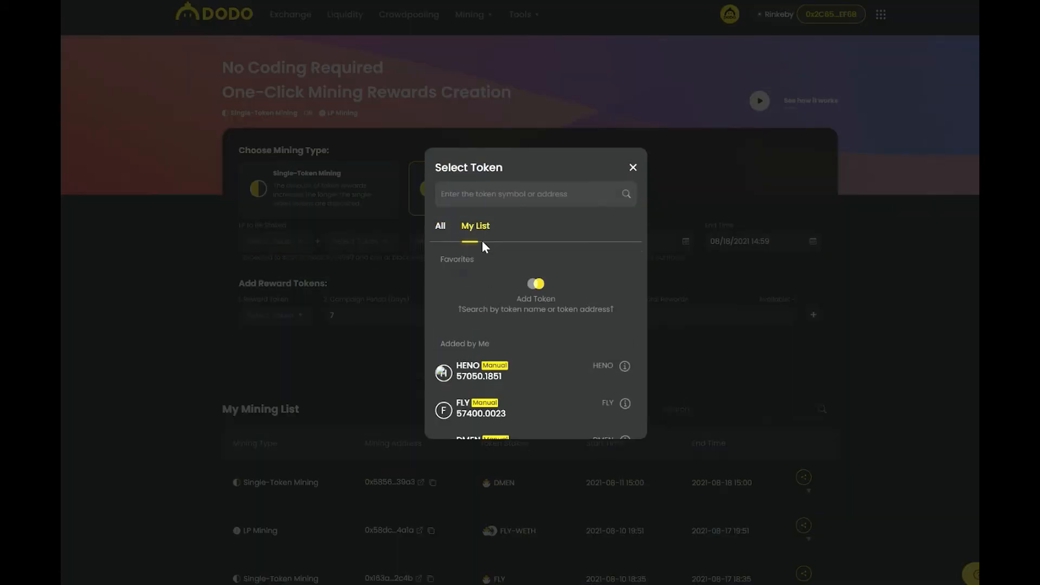
left_click(631, 168)
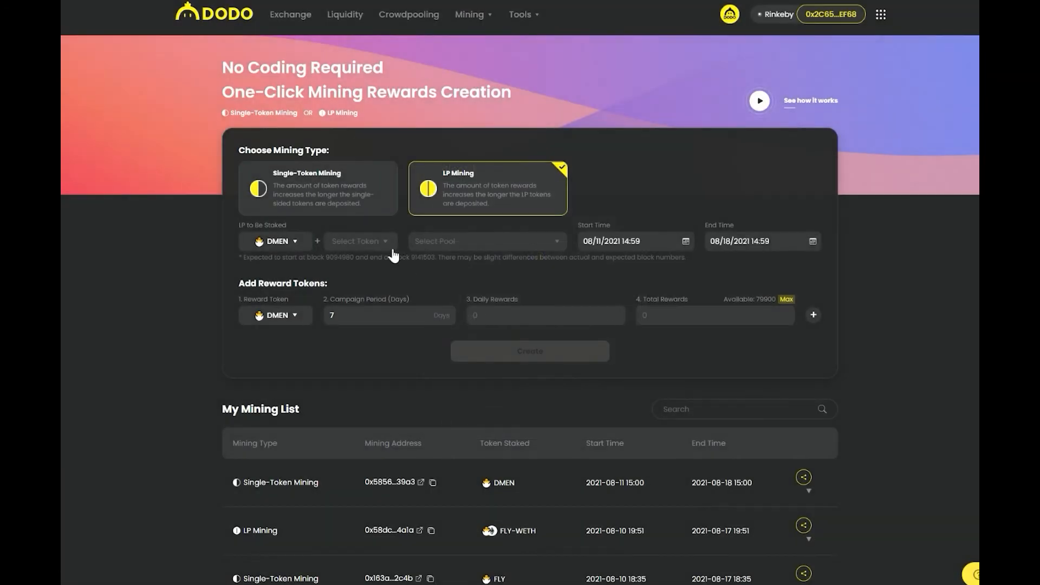
left_click(360, 241)
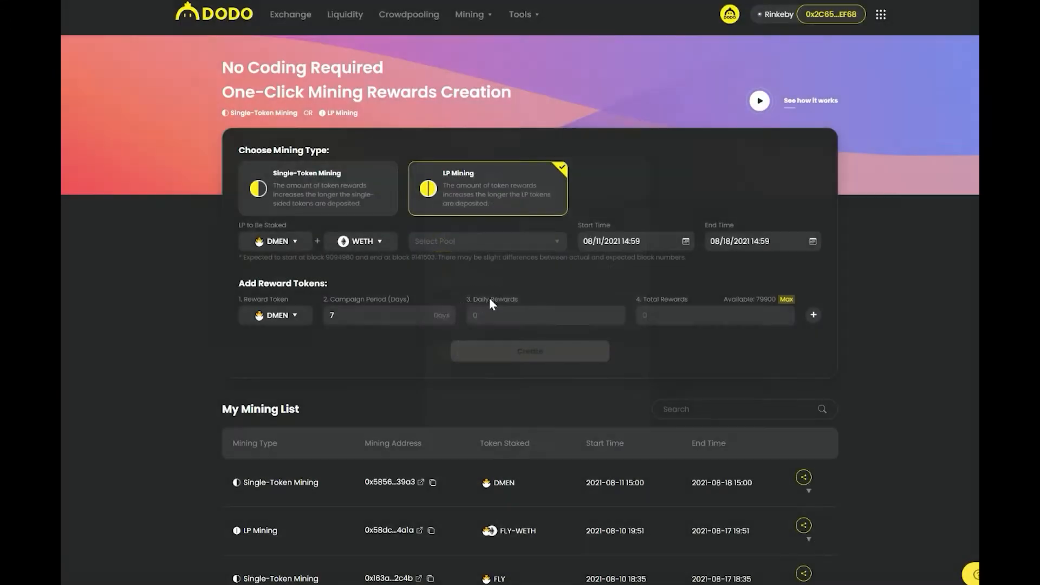
left_click(487, 240)
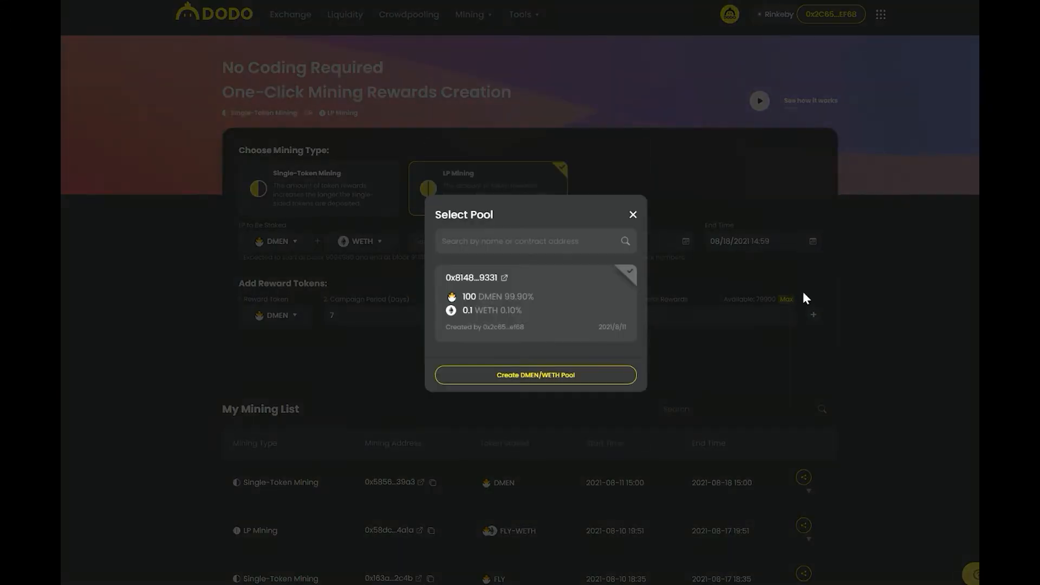
left_click(535, 302)
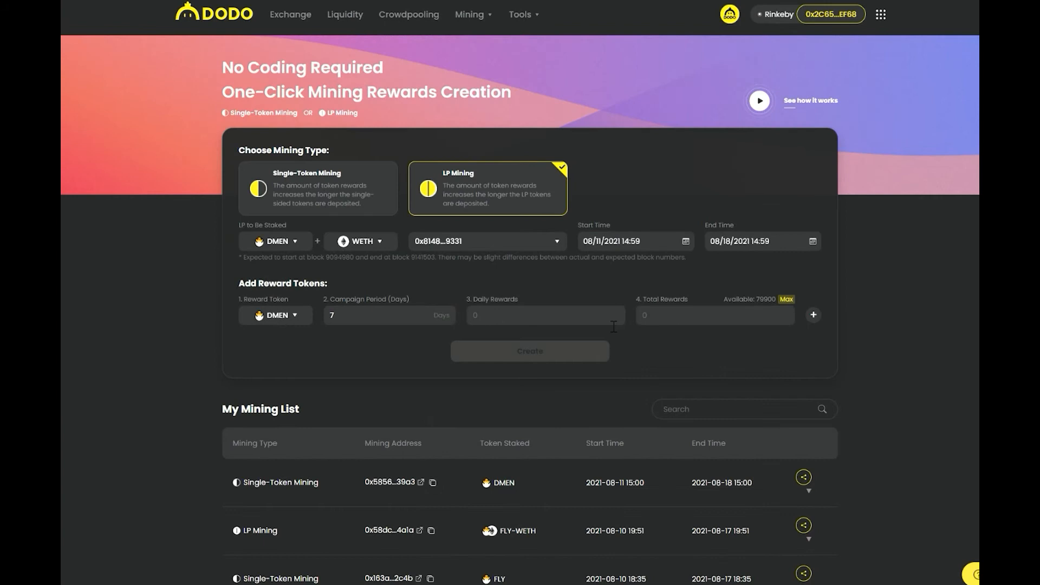
left_click(686, 240)
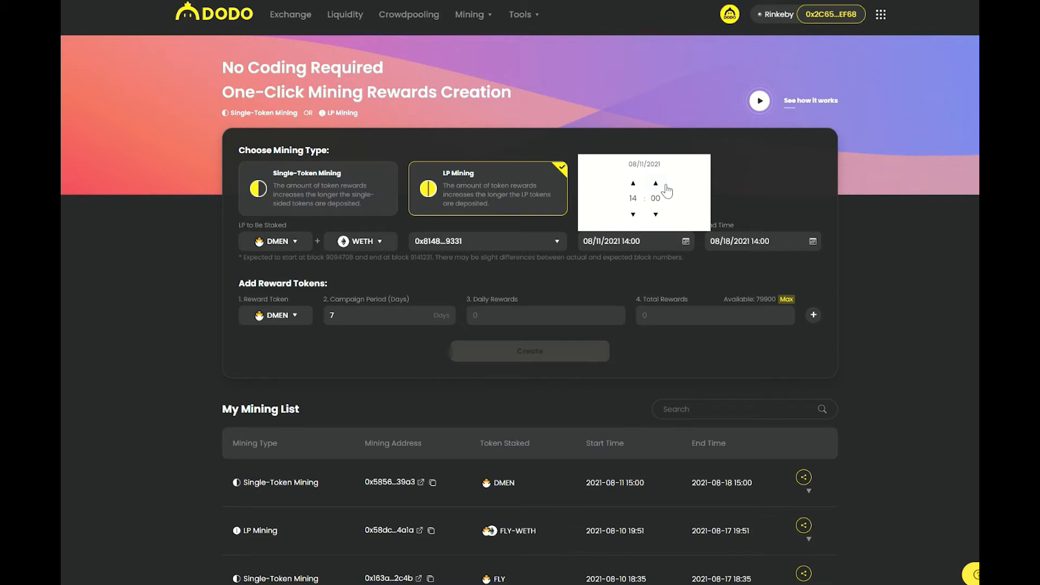
Raise the start hour to 15 and minutes to 05 in the time picker.
left_click(656, 184)
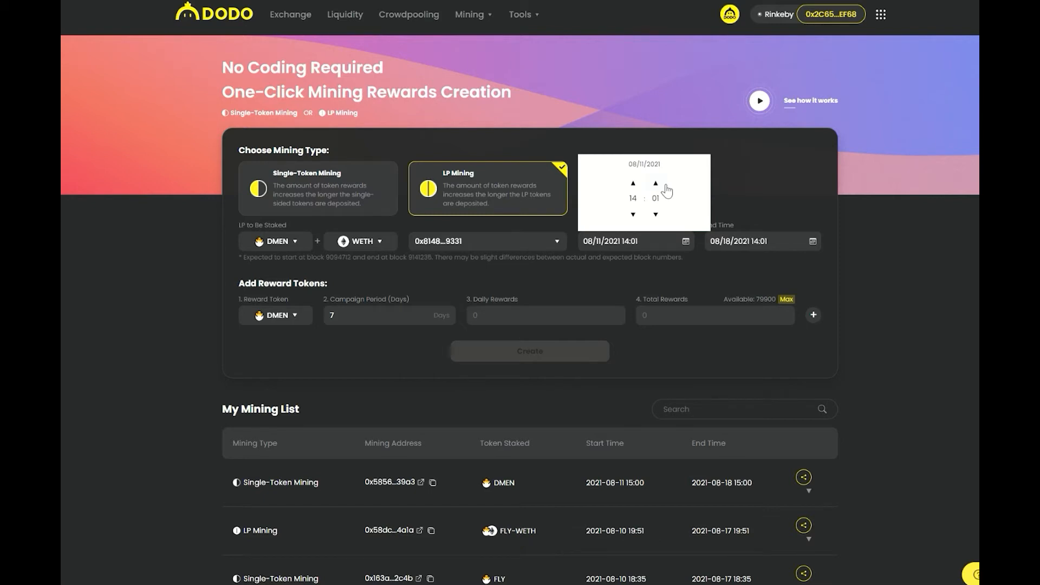
left_click(633, 183)
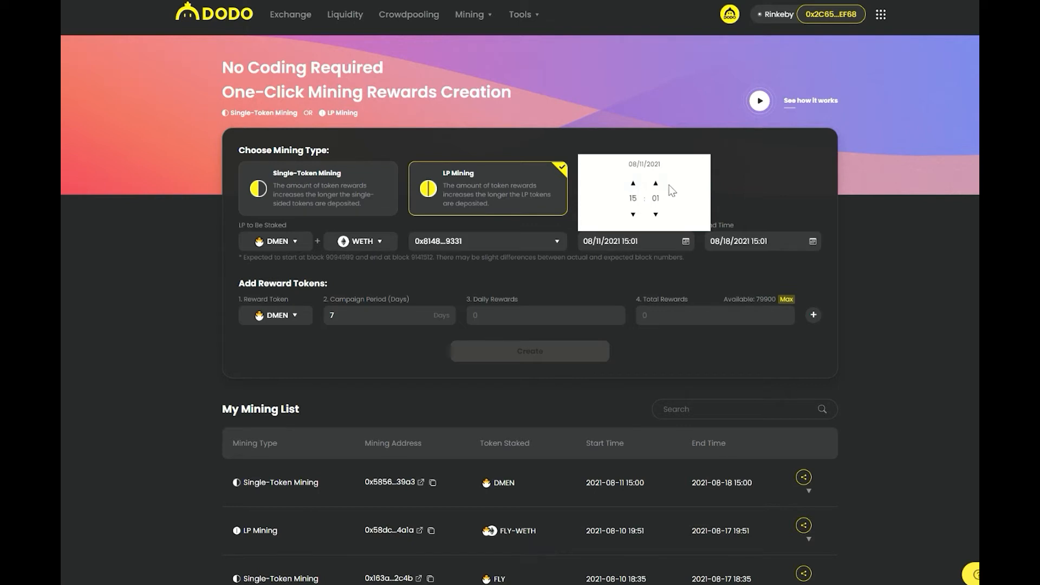
left_click(655, 183)
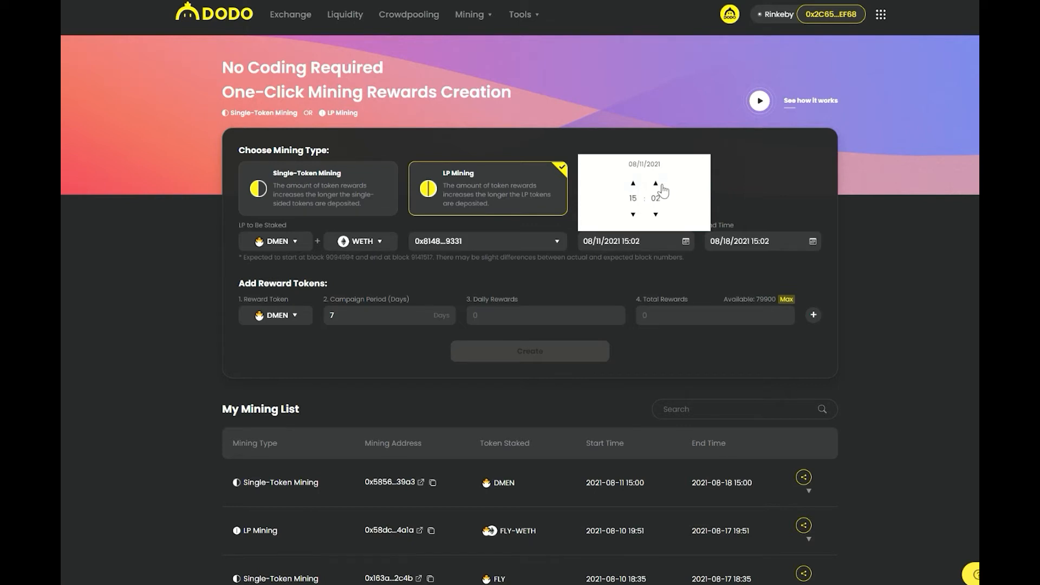
left_click(655, 183)
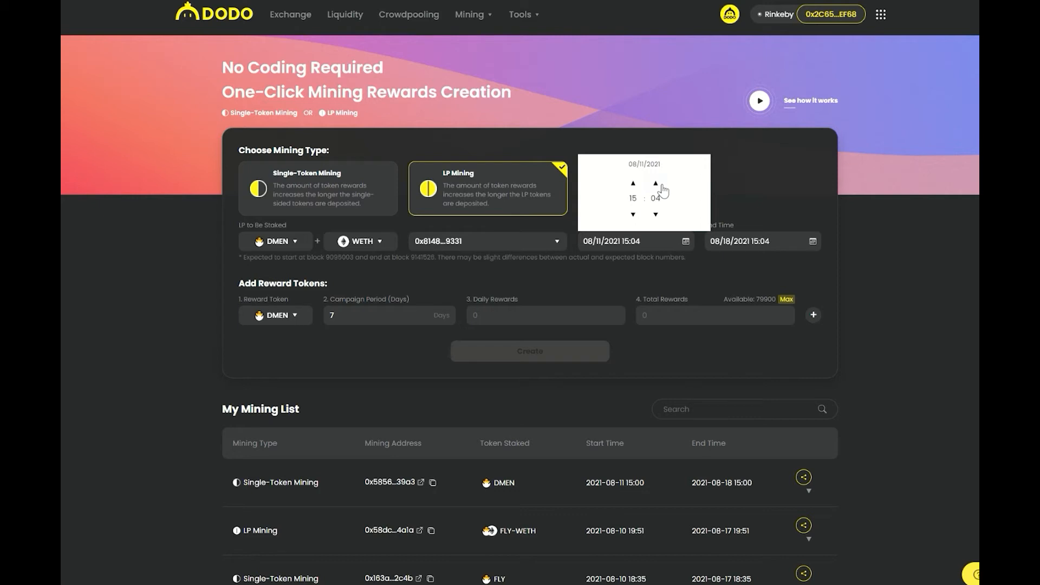
left_click(656, 182)
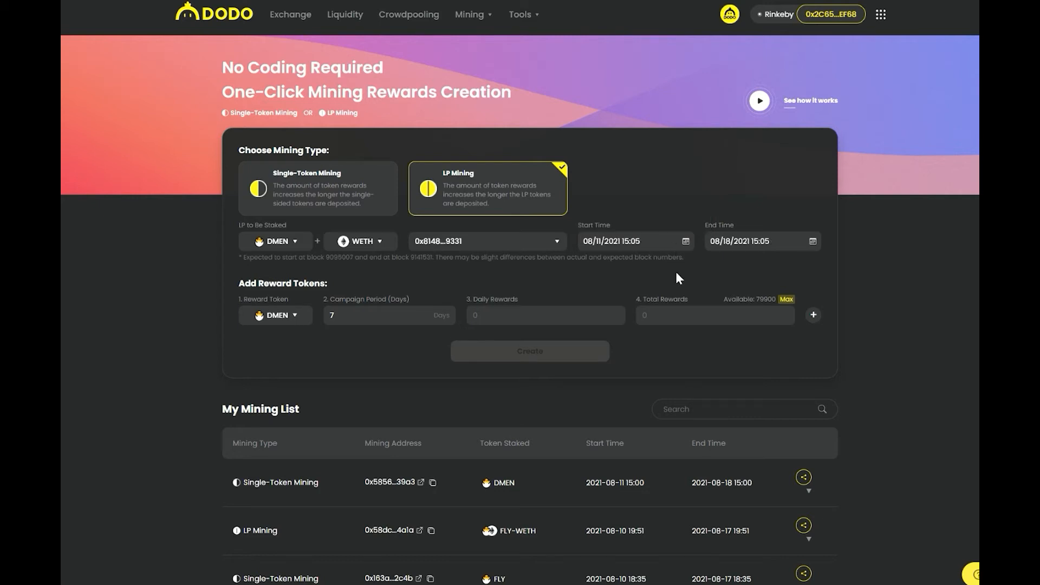
mouse_move(531, 322)
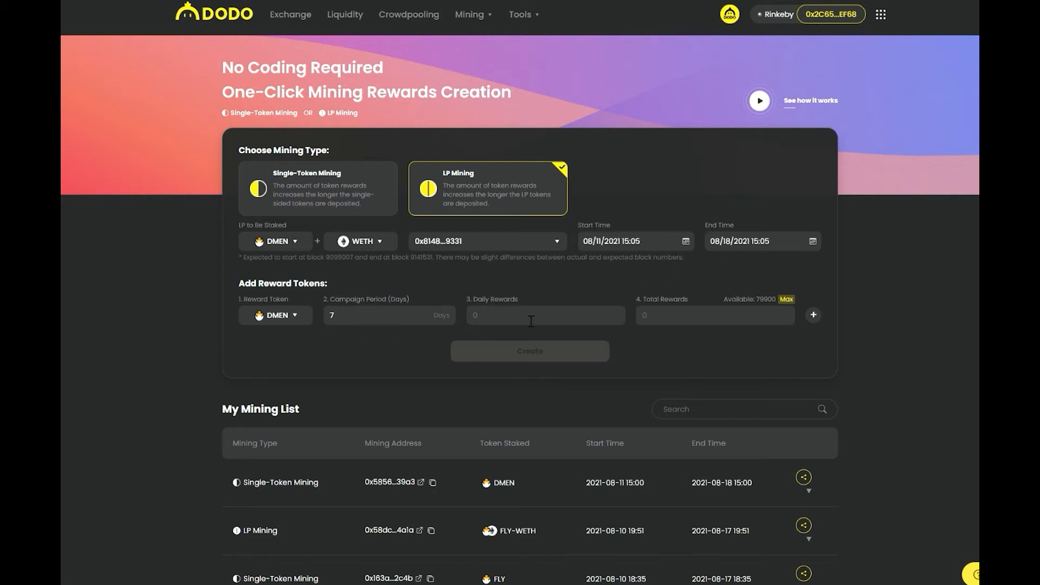
Enter 100 daily DMEN rewards, submit the LP campaign, and dismiss the notice.
type("100")
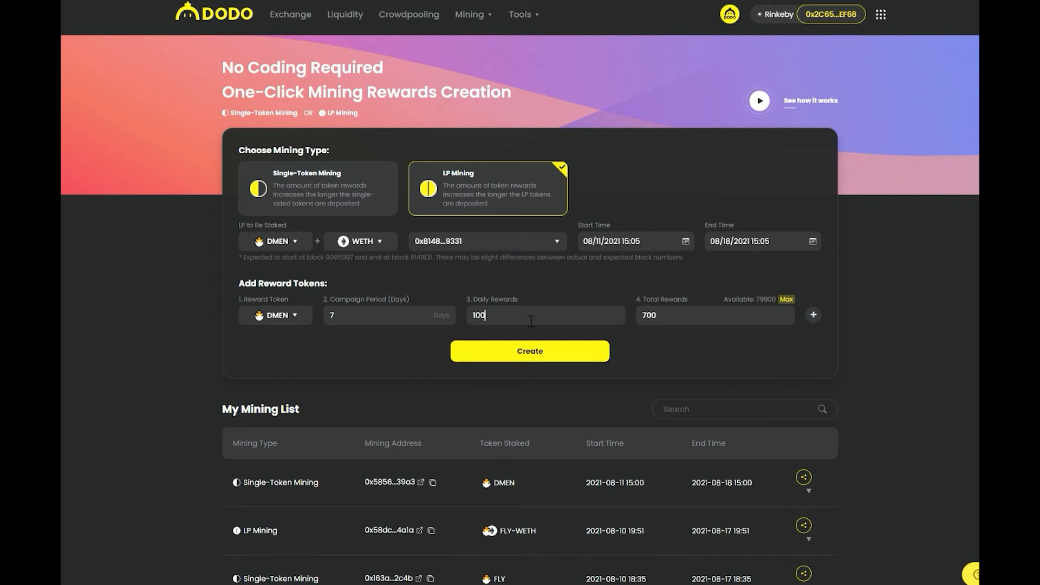
left_click(530, 351)
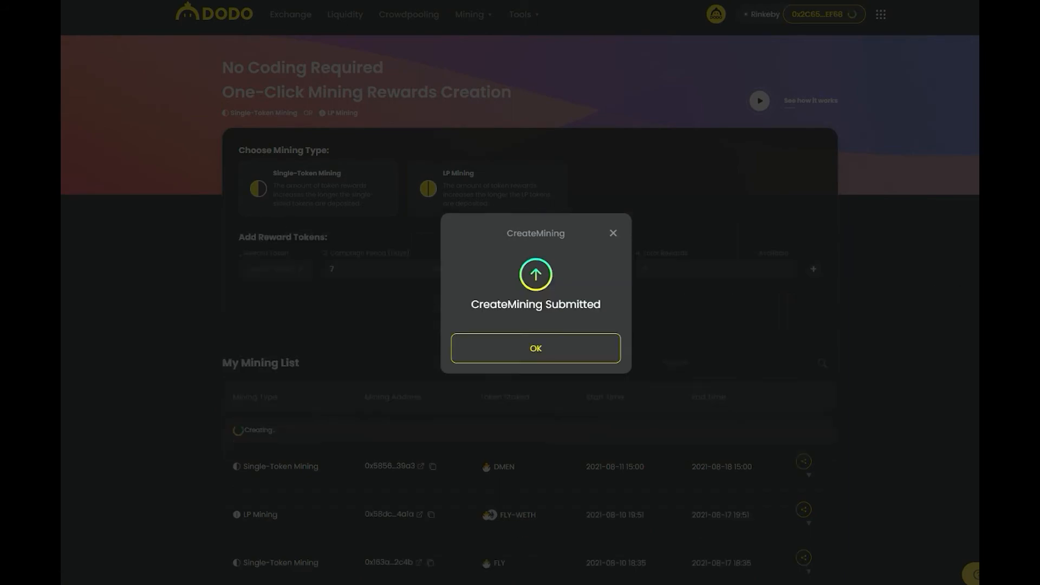
left_click(535, 349)
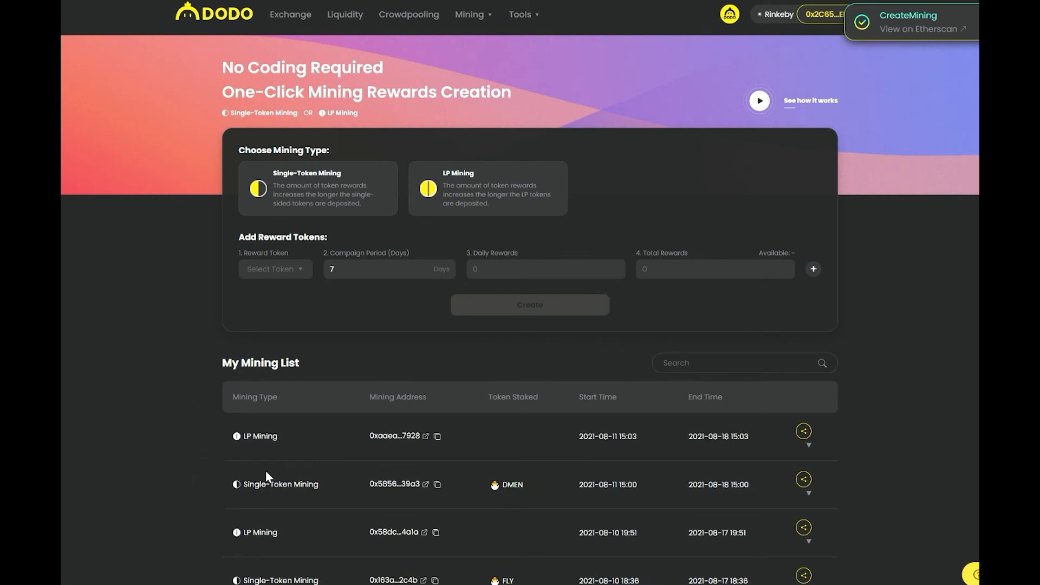
mouse_move(213, 440)
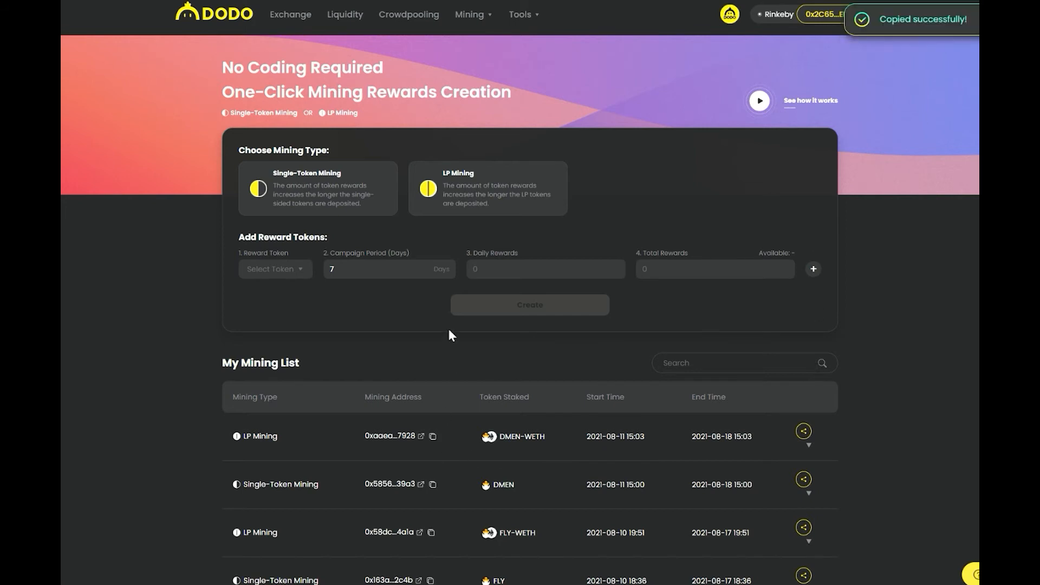
Go to the liquidity mining pools page.
left_click(469, 14)
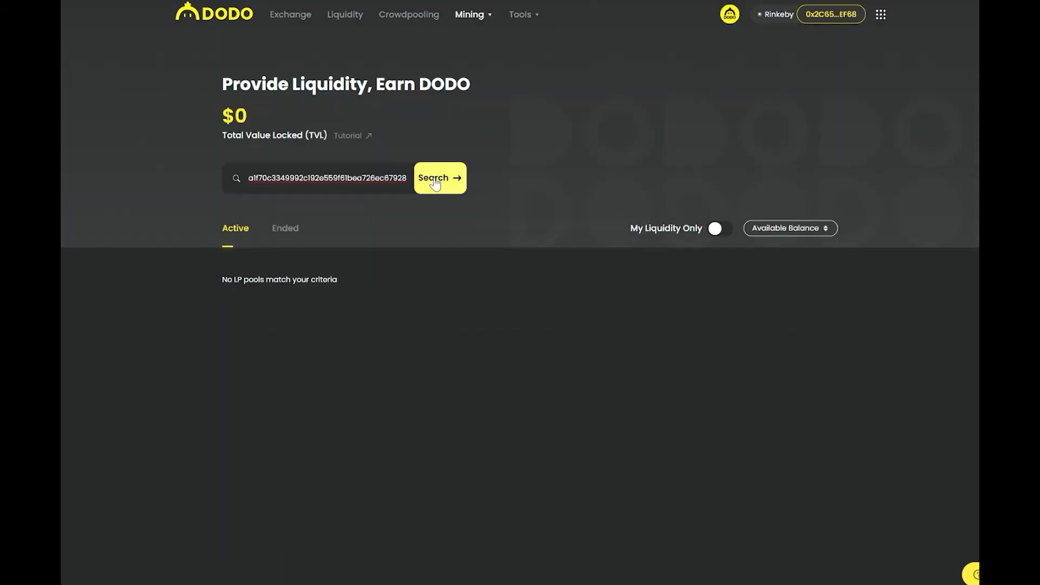
Search for the new campaign by address and accept the risk disclaimer.
left_click(440, 178)
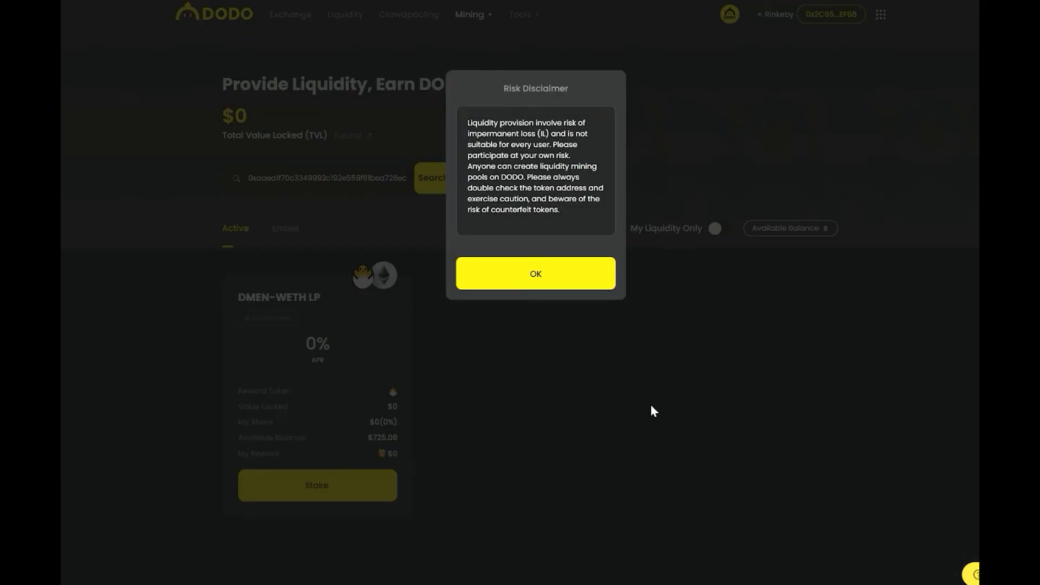
left_click(535, 273)
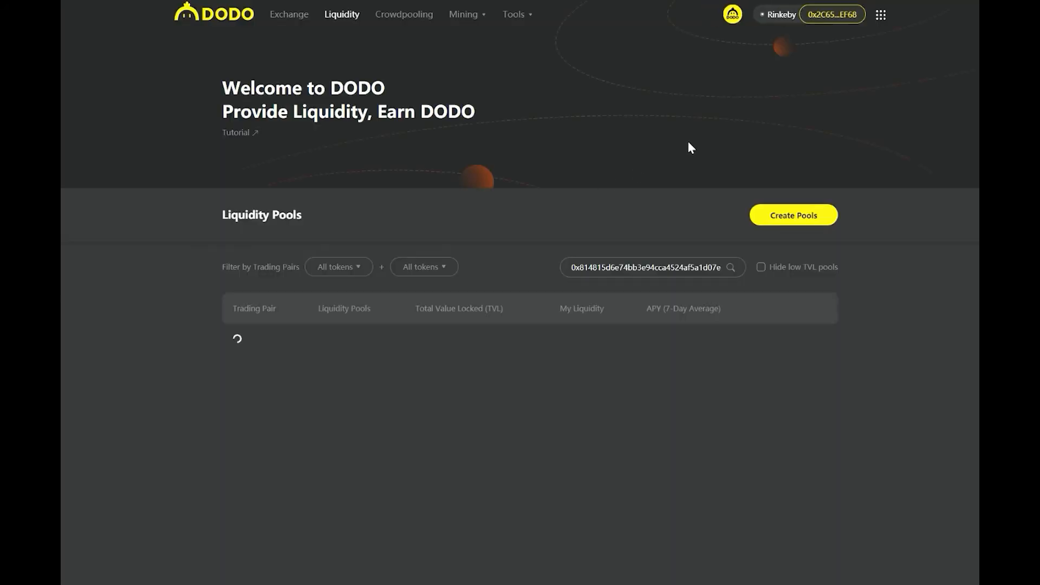
Add 100 DMEN and 0.1 WETH to the DMEN/WETH pool.
left_click(780, 346)
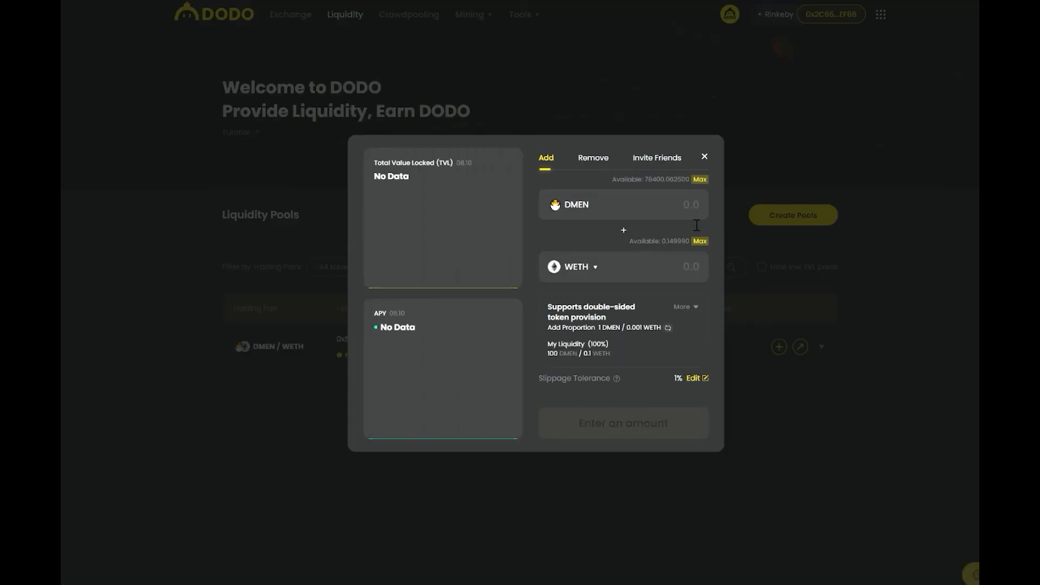
type("10")
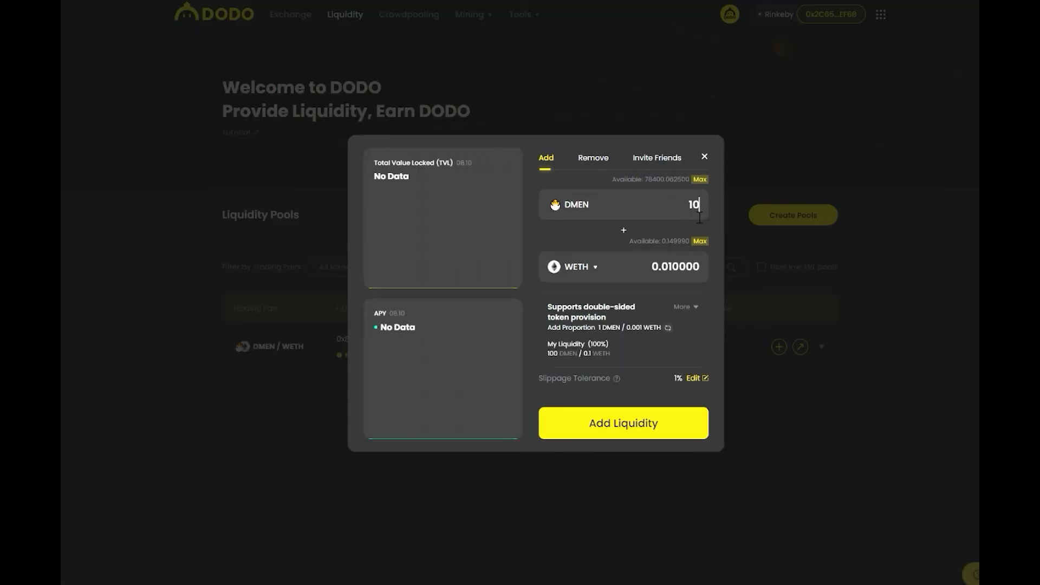
type("0")
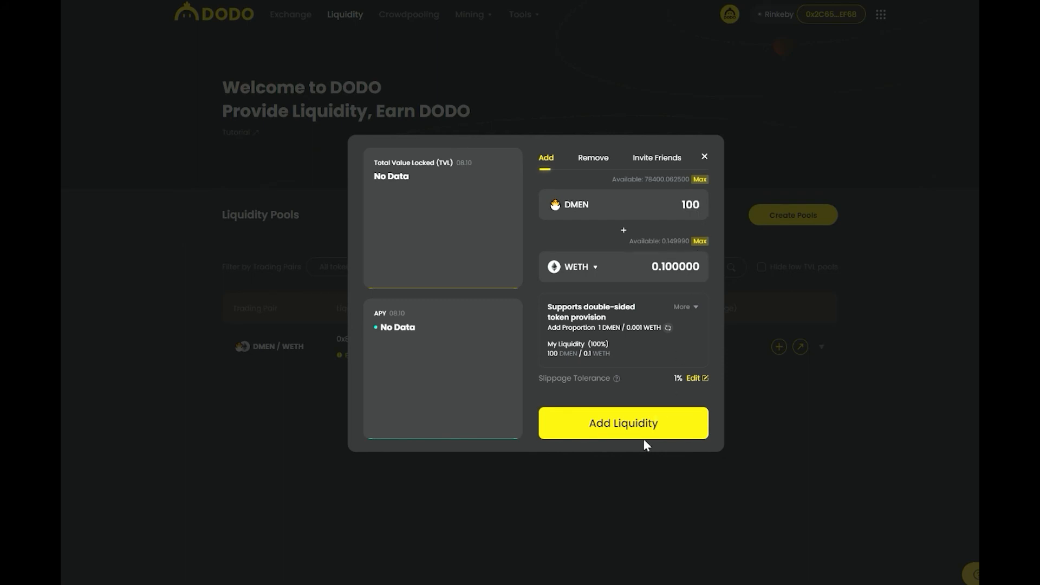
left_click(622, 423)
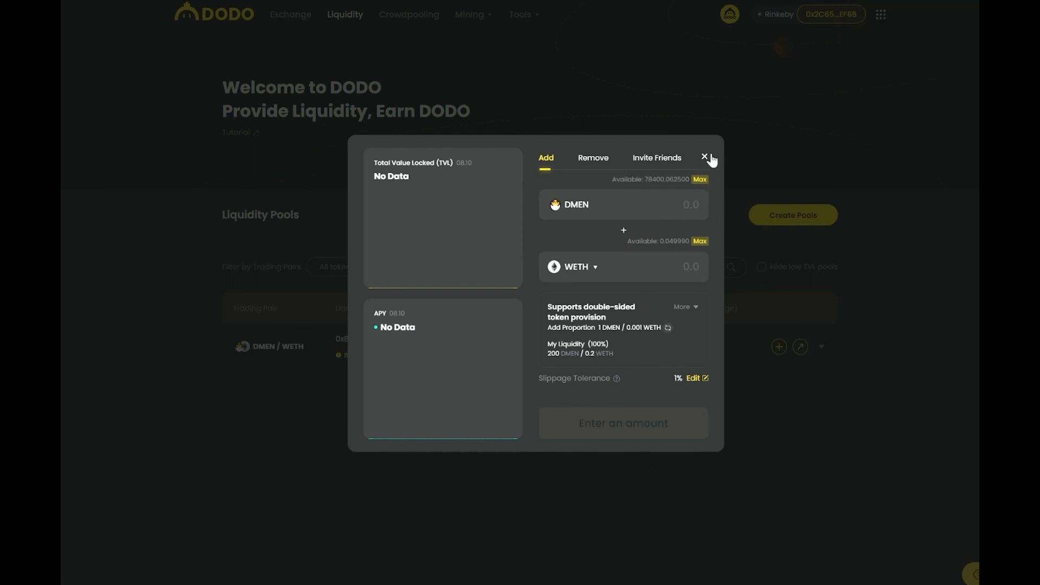
left_click(705, 157)
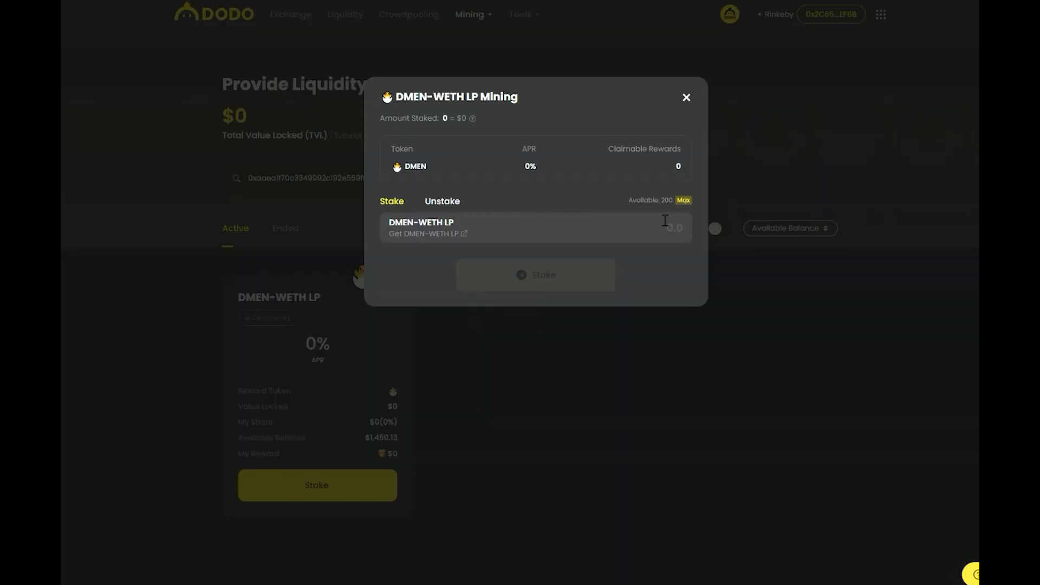
Approve and stake the full 200 DMEN-WETH LP balance in the campaign.
left_click(683, 203)
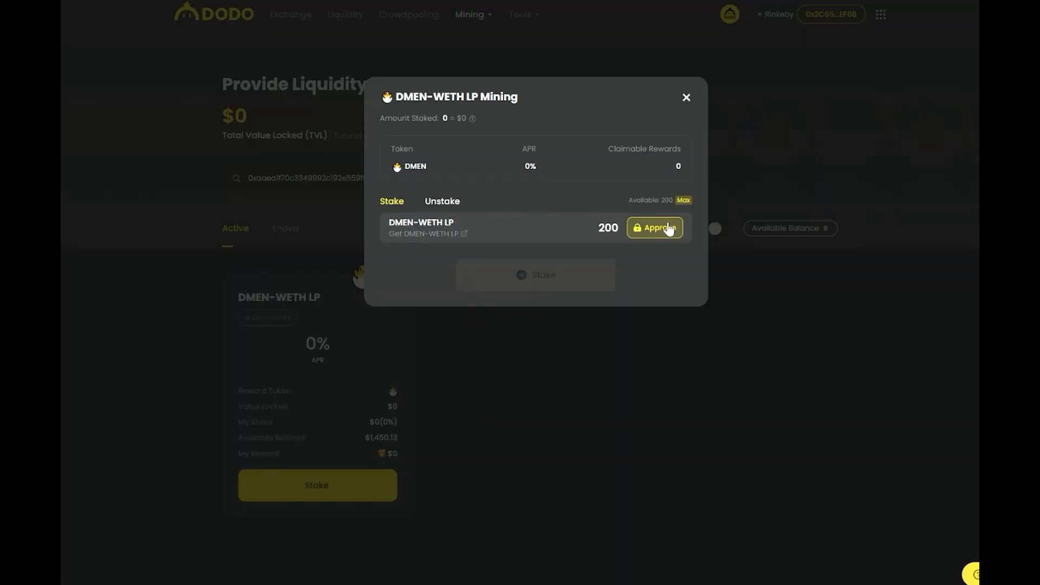
left_click(654, 227)
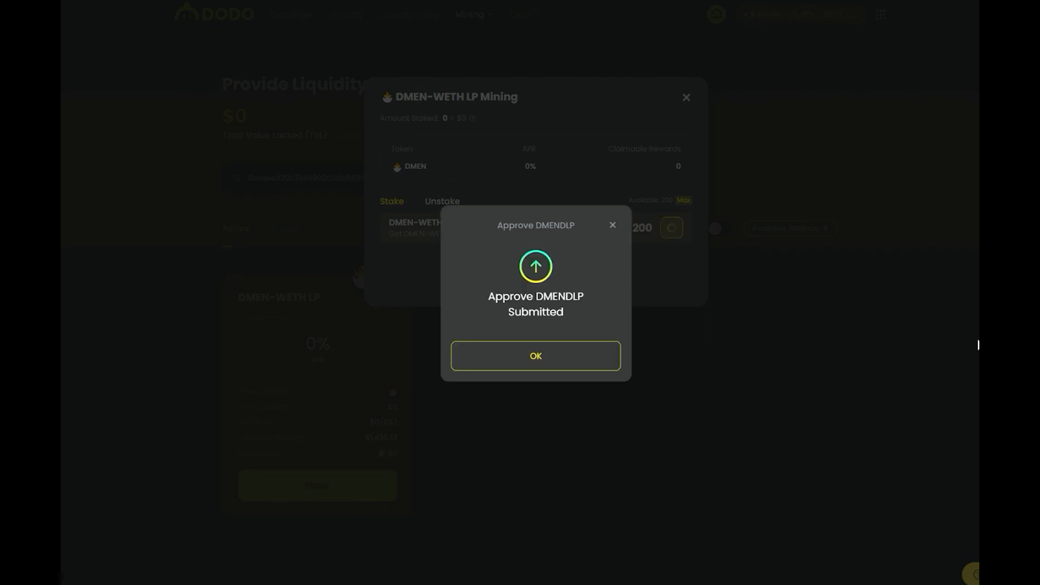
left_click(535, 355)
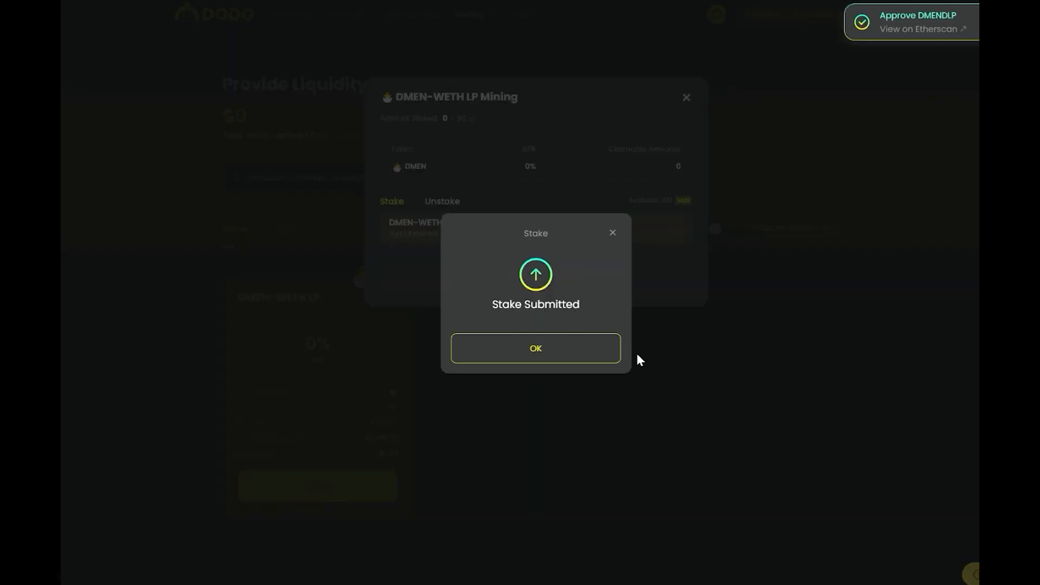
left_click(535, 349)
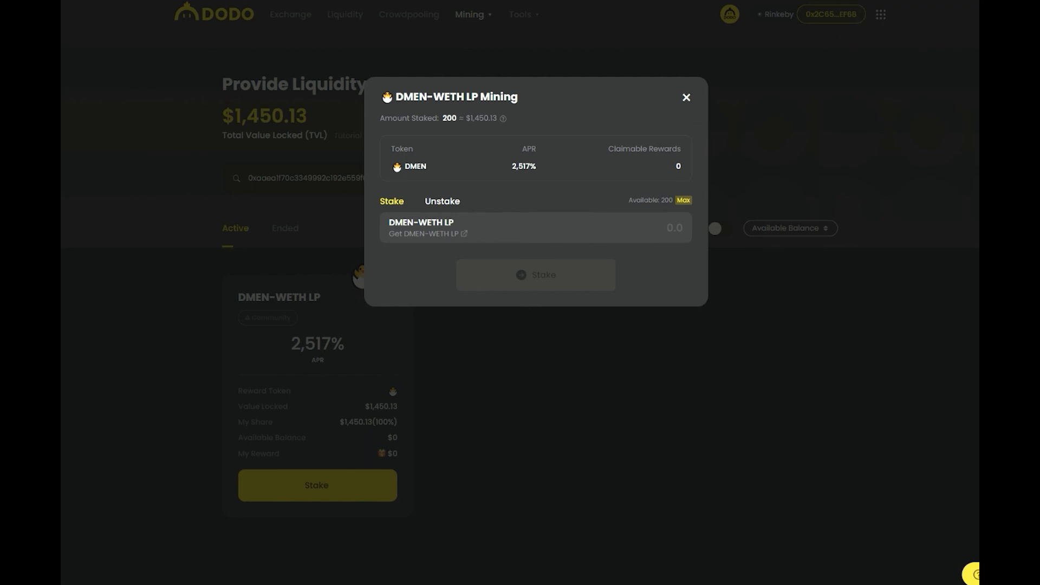
mouse_move(651, 117)
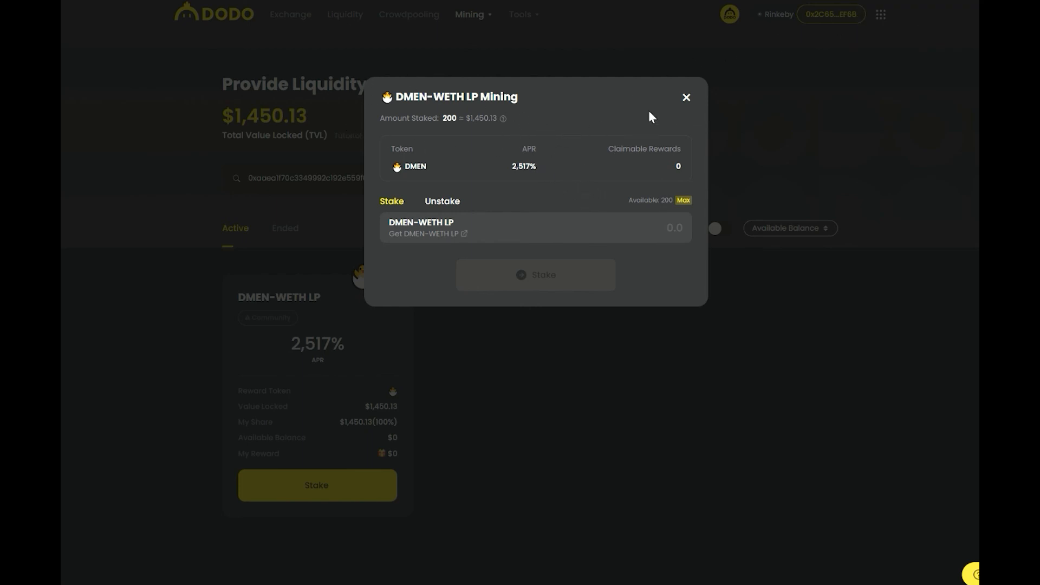
Close the DMEN-WETH LP Mining dialog to view the campaign card.
left_click(686, 98)
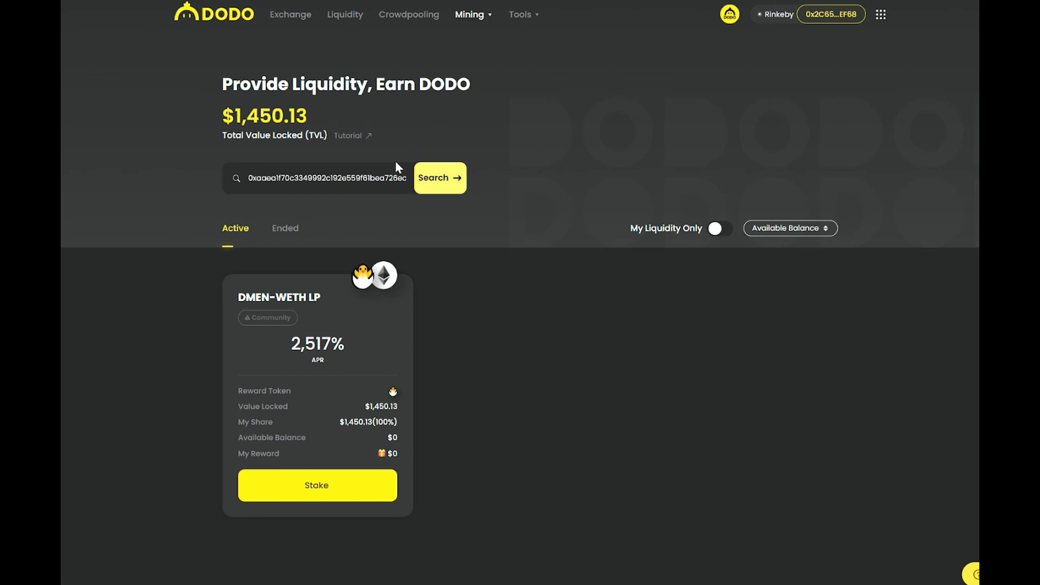